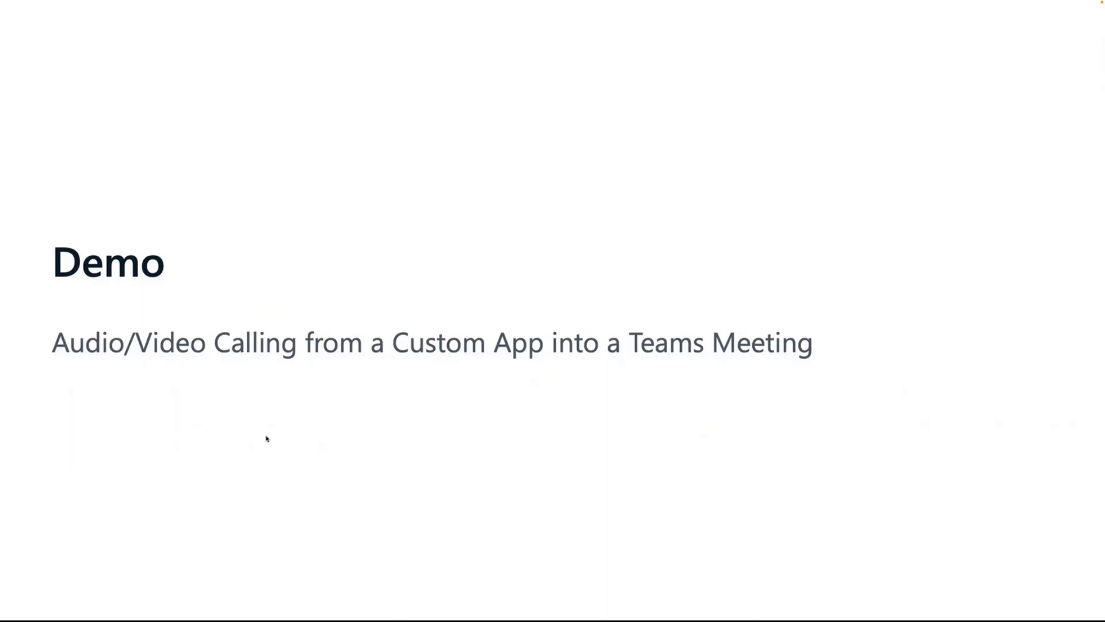
{"action": "mouse_move", "coordinate": [230, 268]}
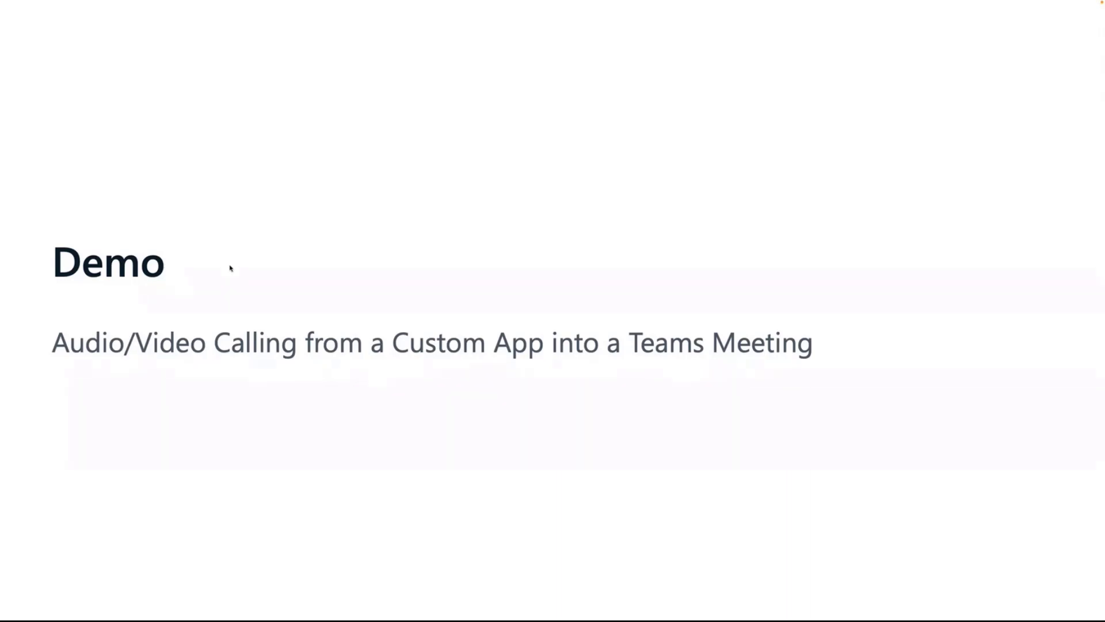
{"action": "mouse_move", "coordinate": [1070, 380]}
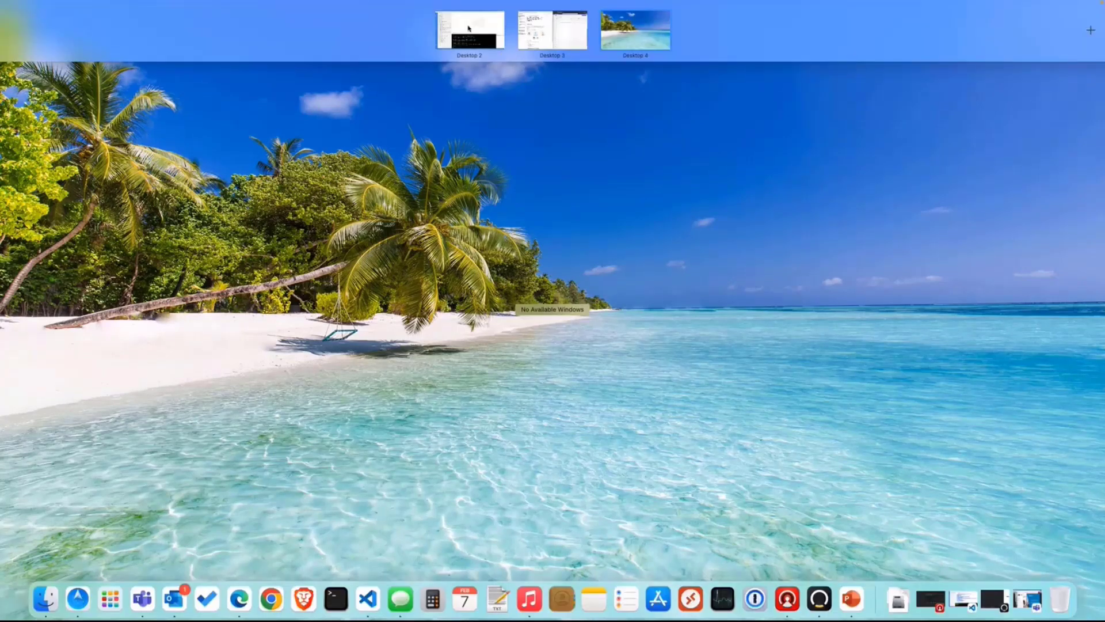
- In Visual Studio Code, view the 'node react' terminal showing the React app compiled successfully
{"action": "left_click", "coordinate": [553, 28]}
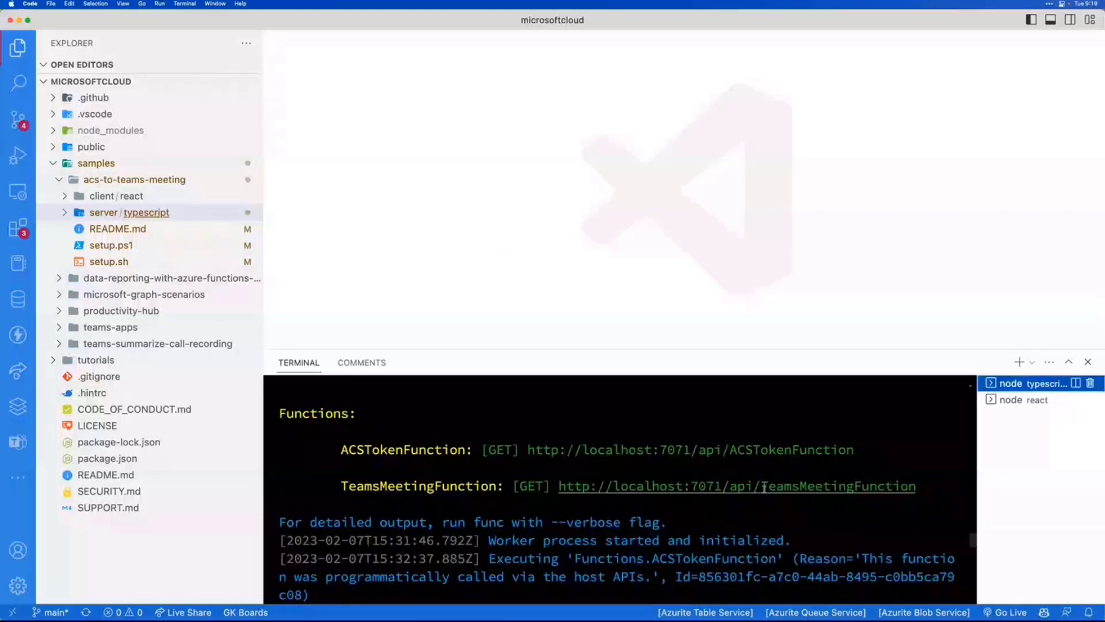
{"action": "mouse_move", "coordinate": [762, 485]}
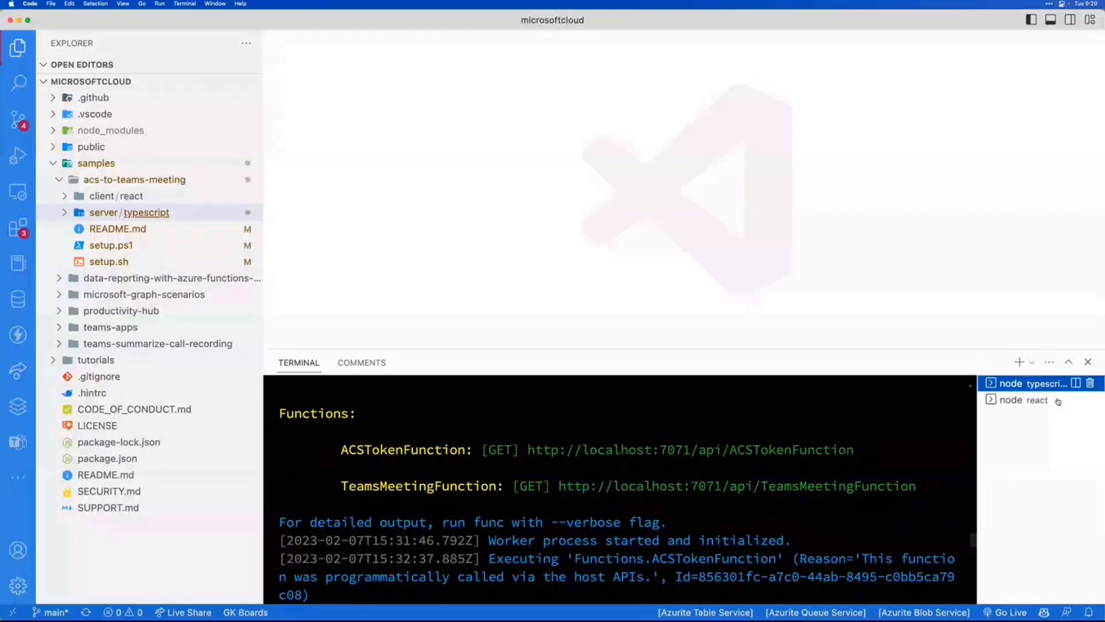
{"action": "left_click", "coordinate": [1020, 400]}
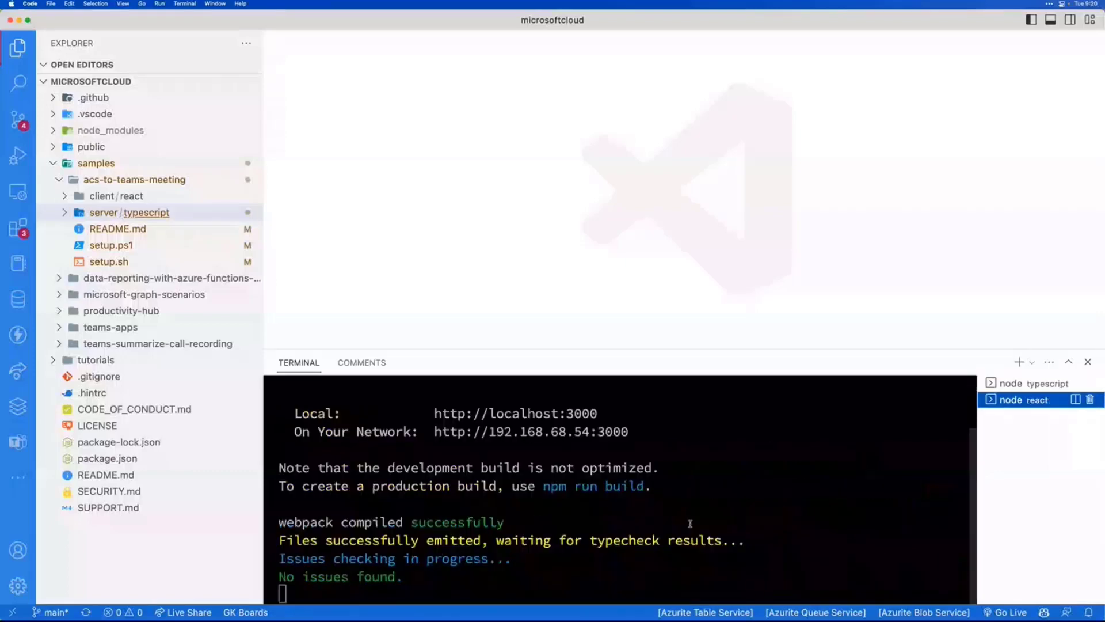
{"action": "mouse_move", "coordinate": [628, 505]}
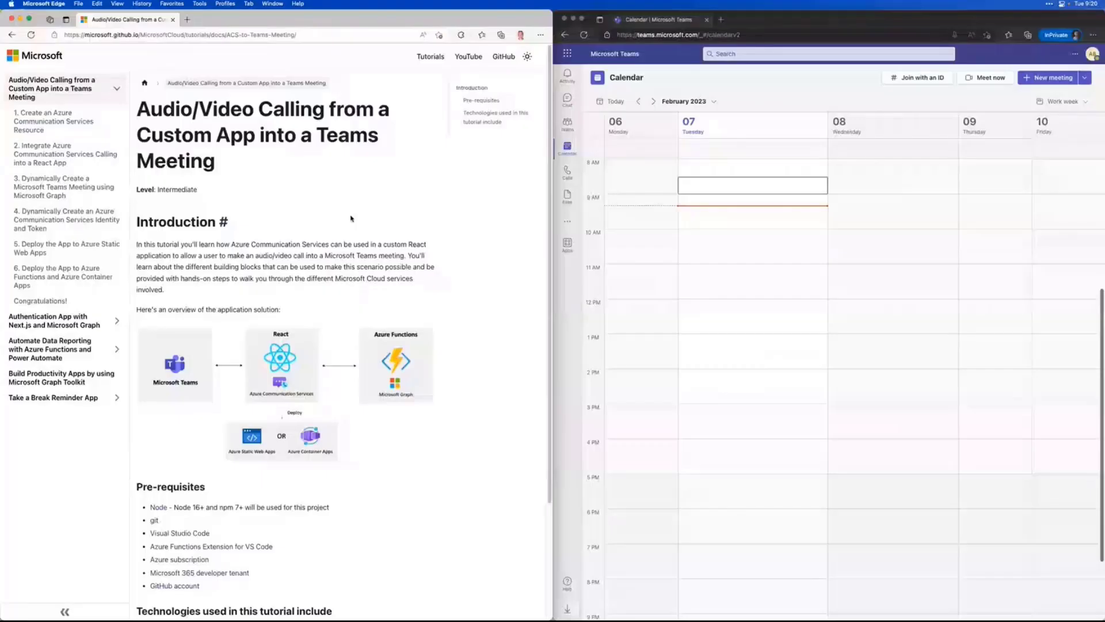
- Load localhost:3000 in a new Edge tab to show the Contact Customer Service page
{"action": "scroll", "scroll_direction": "down", "scroll_amount": 3}
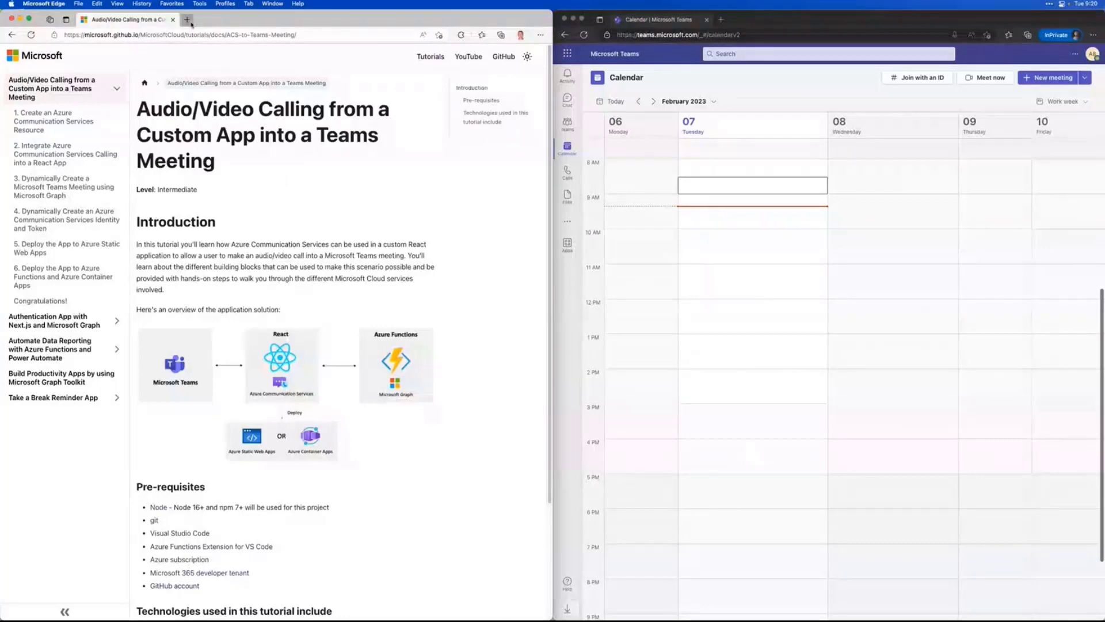
{"action": "left_click", "coordinate": [186, 19]}
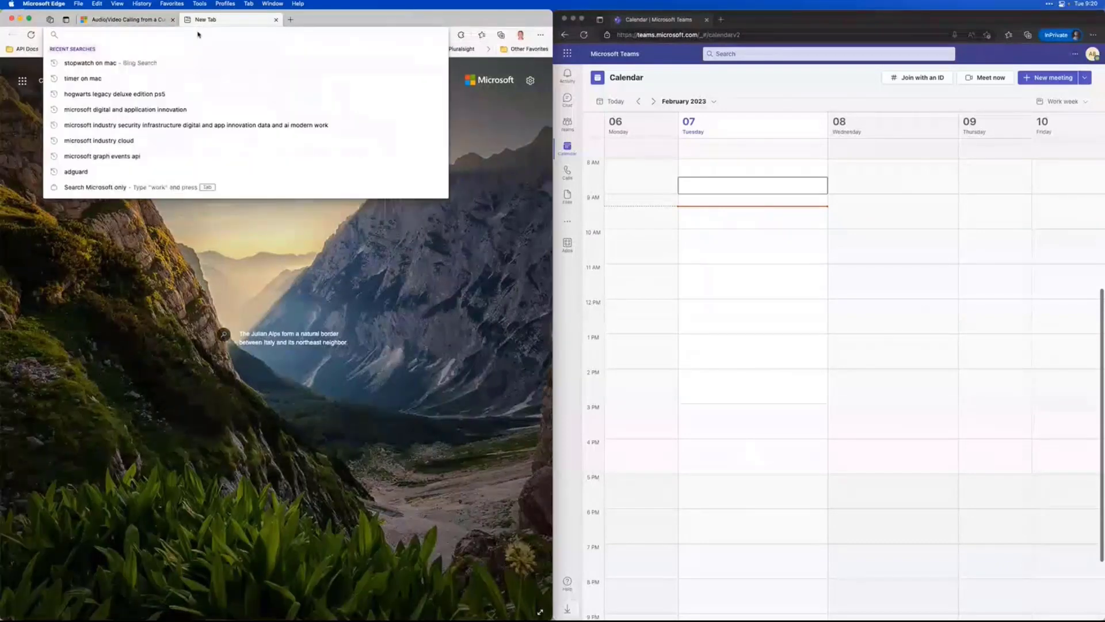
{"action": "type", "text": "localhost:3000"}
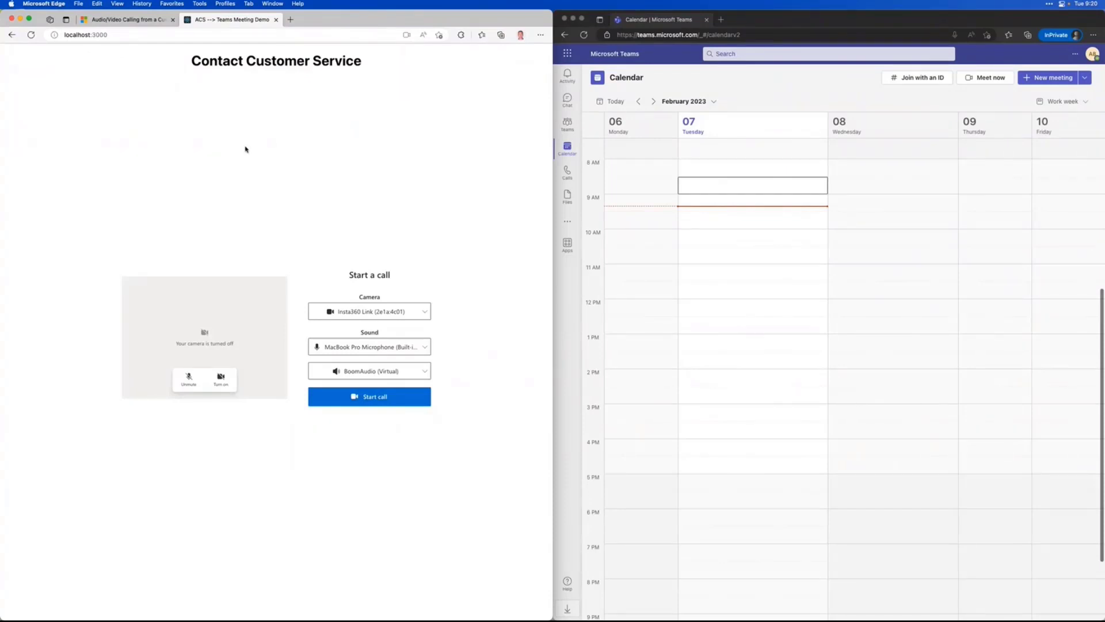
{"action": "mouse_move", "coordinate": [299, 493]}
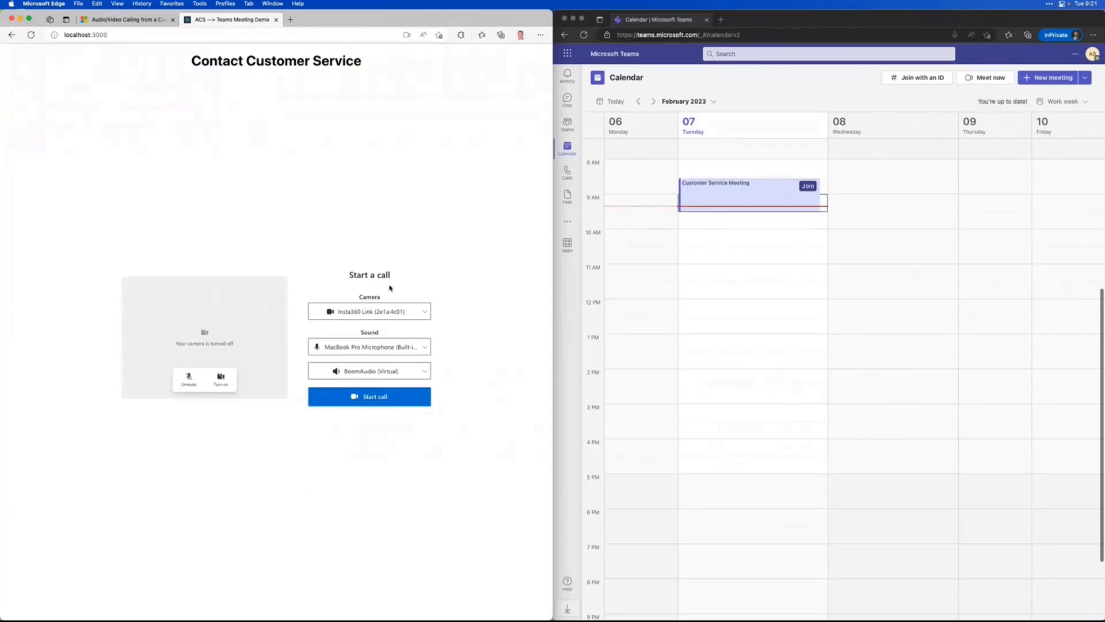
- Select FaceTime HD Camera (Built-in) as the call's camera
{"action": "left_click", "coordinate": [368, 311]}
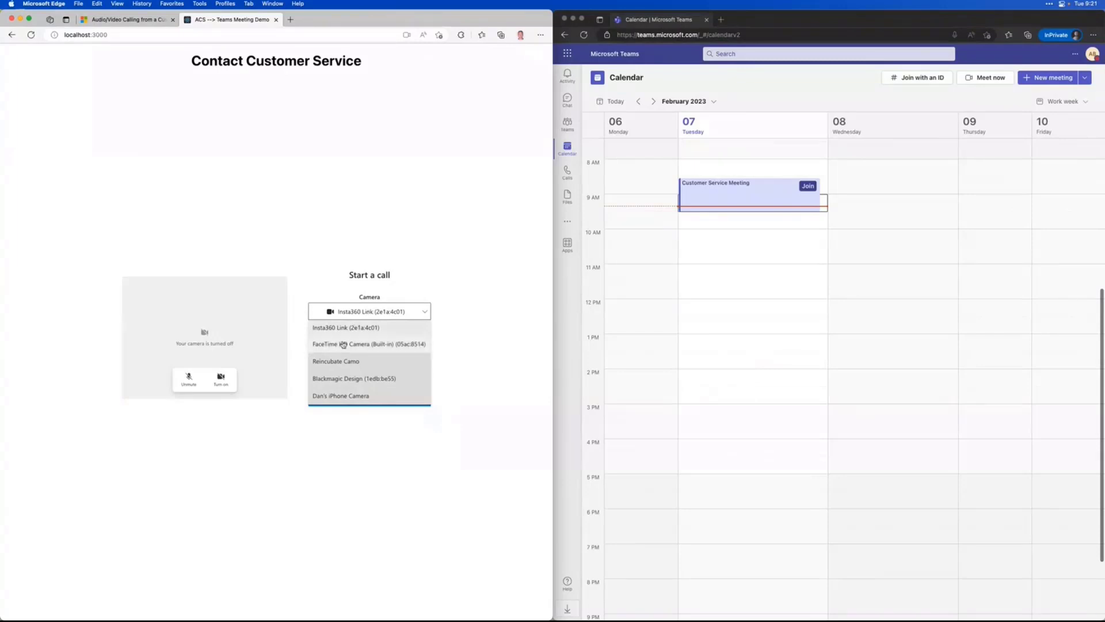
{"action": "left_click", "coordinate": [368, 343]}
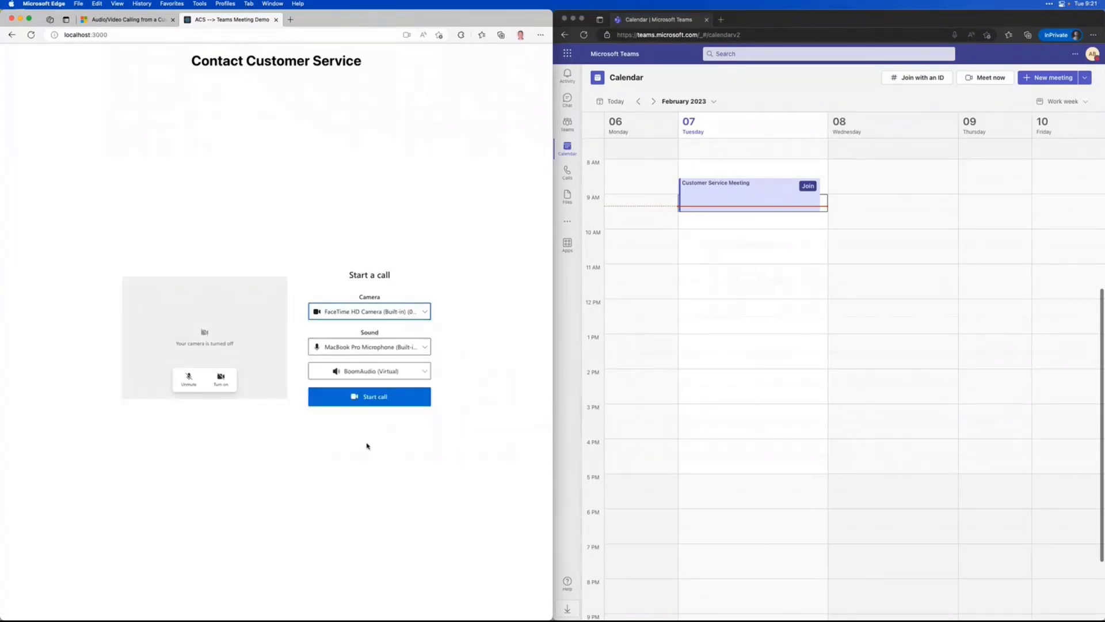
{"action": "mouse_move", "coordinate": [420, 327]}
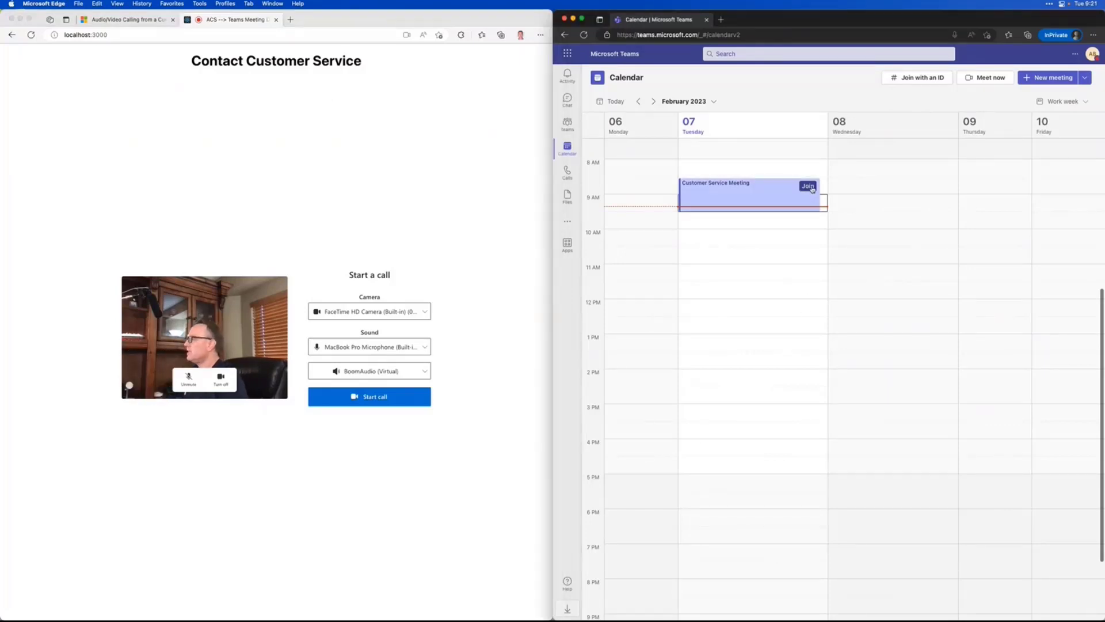
- Join the Customer Service Meeting in Teams, then start the call from the ACS demo app
{"action": "left_click", "coordinate": [807, 185]}
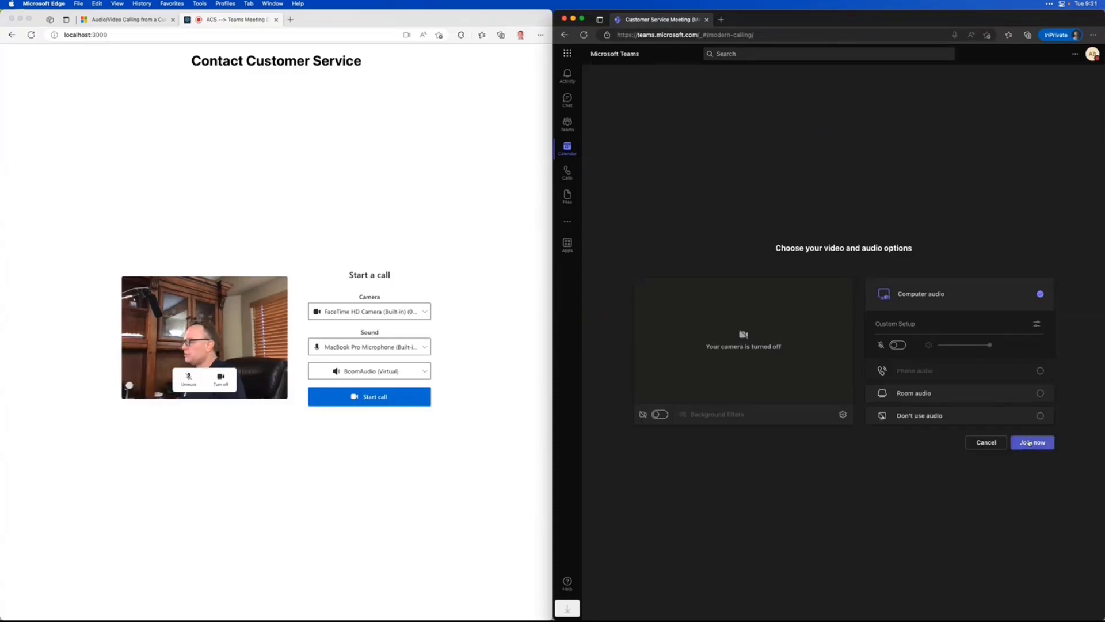
{"action": "left_click", "coordinate": [1031, 442]}
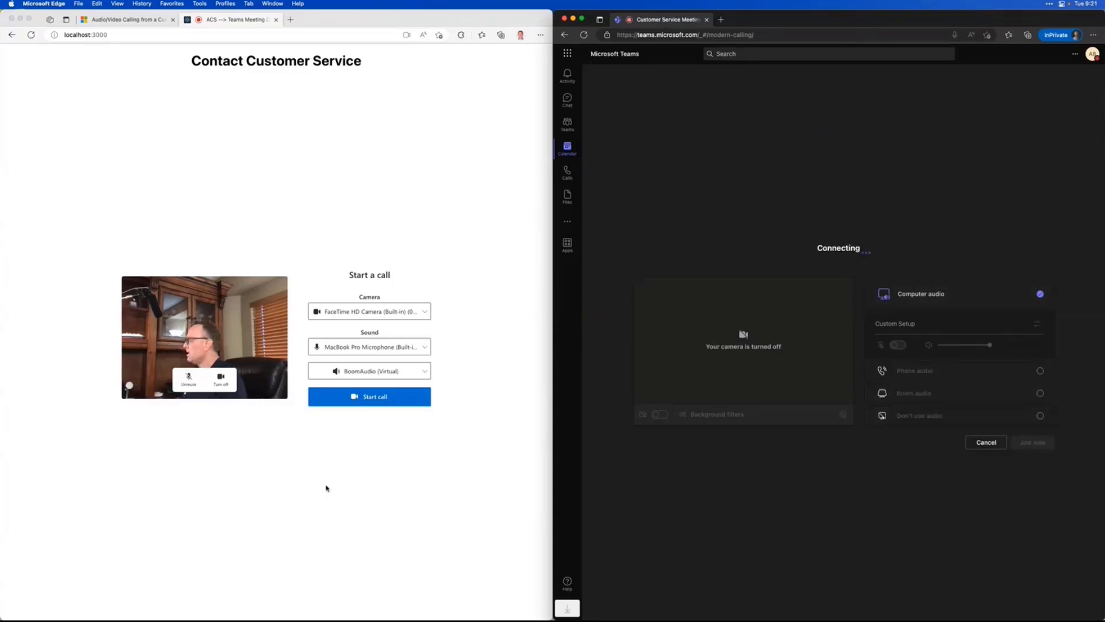
{"action": "left_click", "coordinate": [369, 396]}
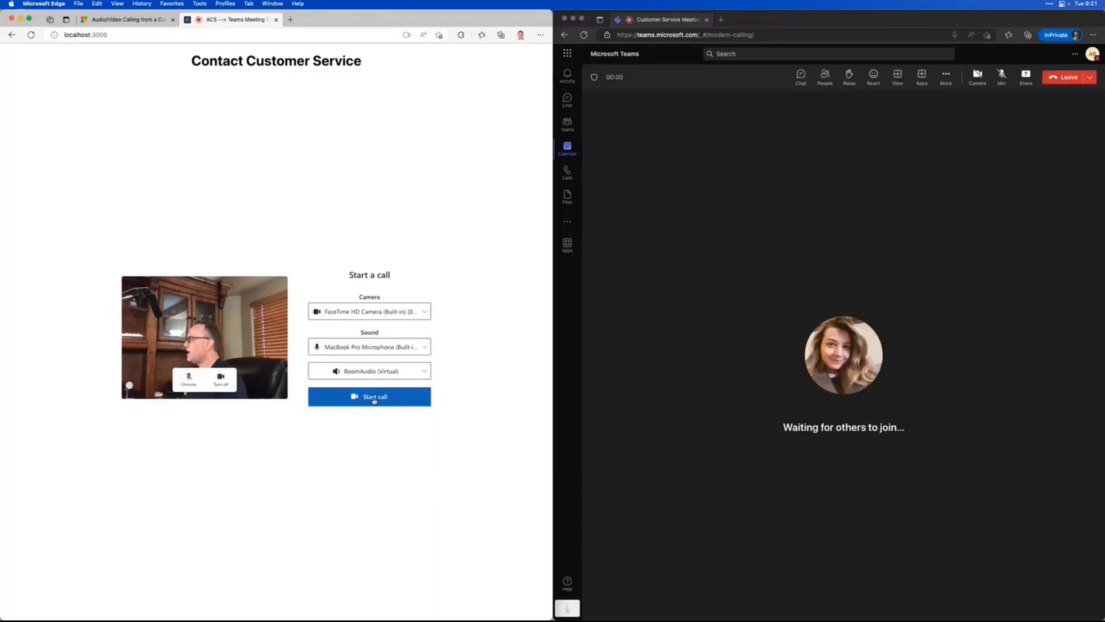
{"action": "left_click", "coordinate": [368, 396]}
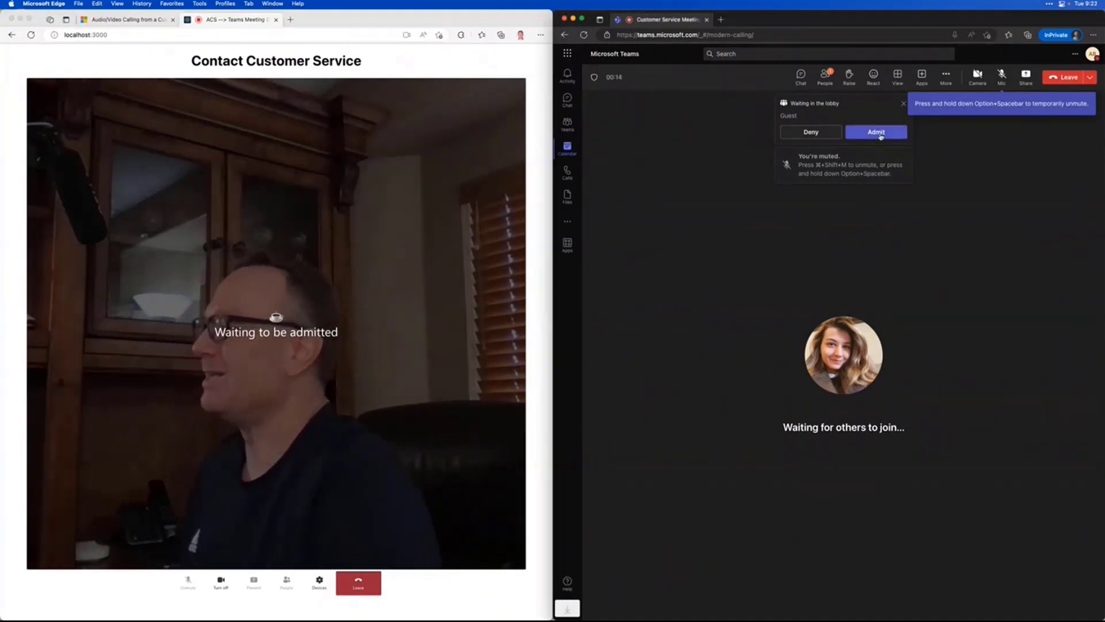
- Admit the lobby guest into the Teams meeting, then leave the meeting in Teams
{"action": "left_click", "coordinate": [876, 132]}
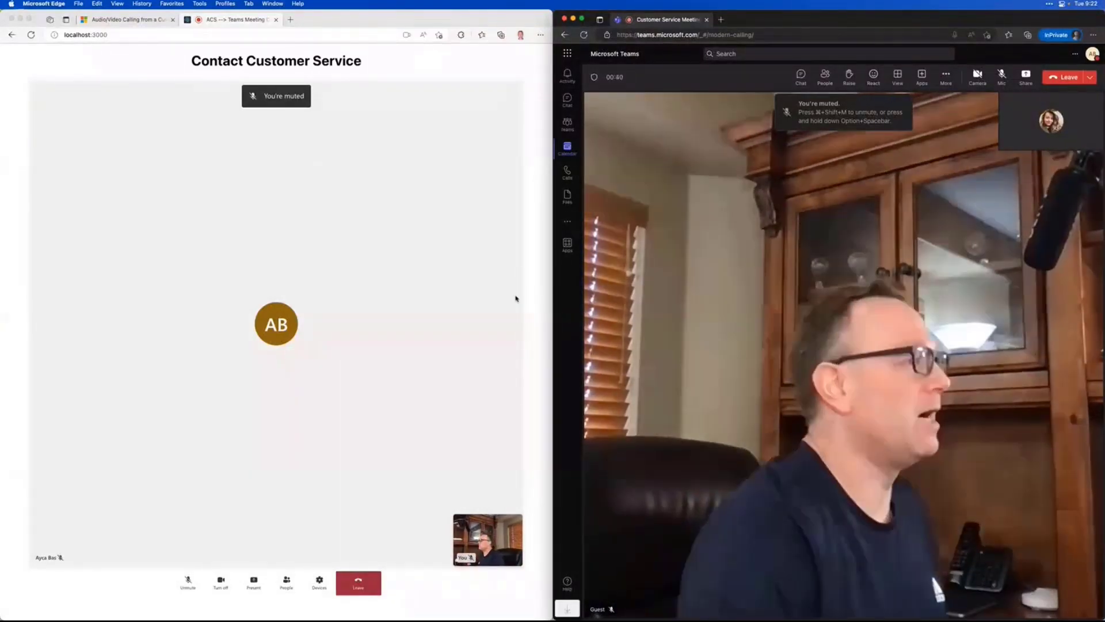
{"action": "left_click", "coordinate": [1067, 77]}
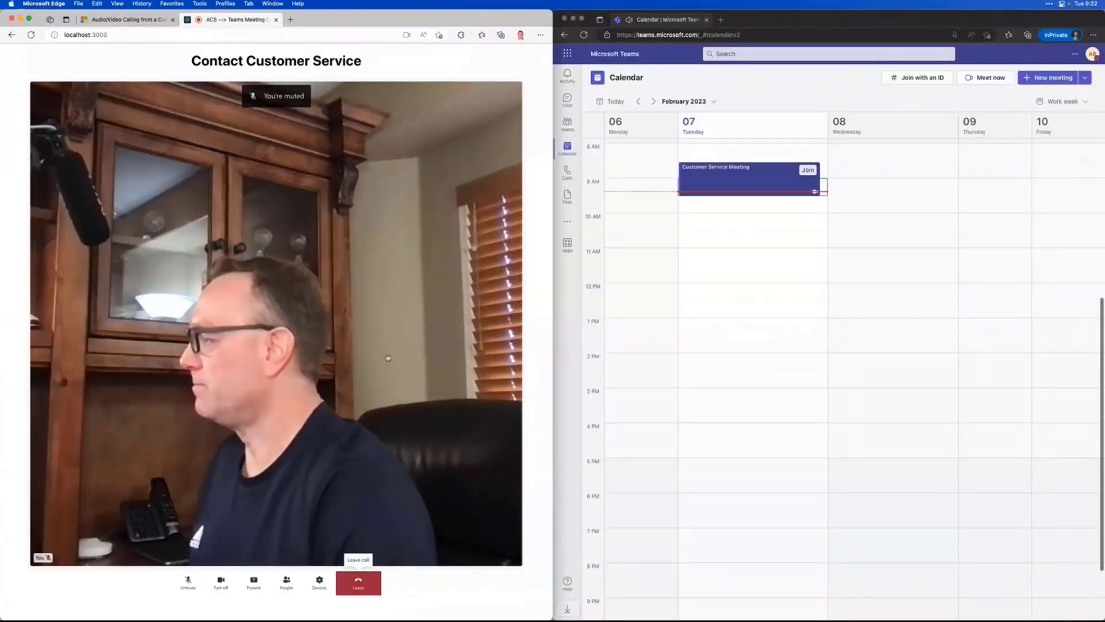
- Hang up the custom app's call and right-click the Customer Service Meeting in the calendar
{"action": "left_click", "coordinate": [358, 580]}
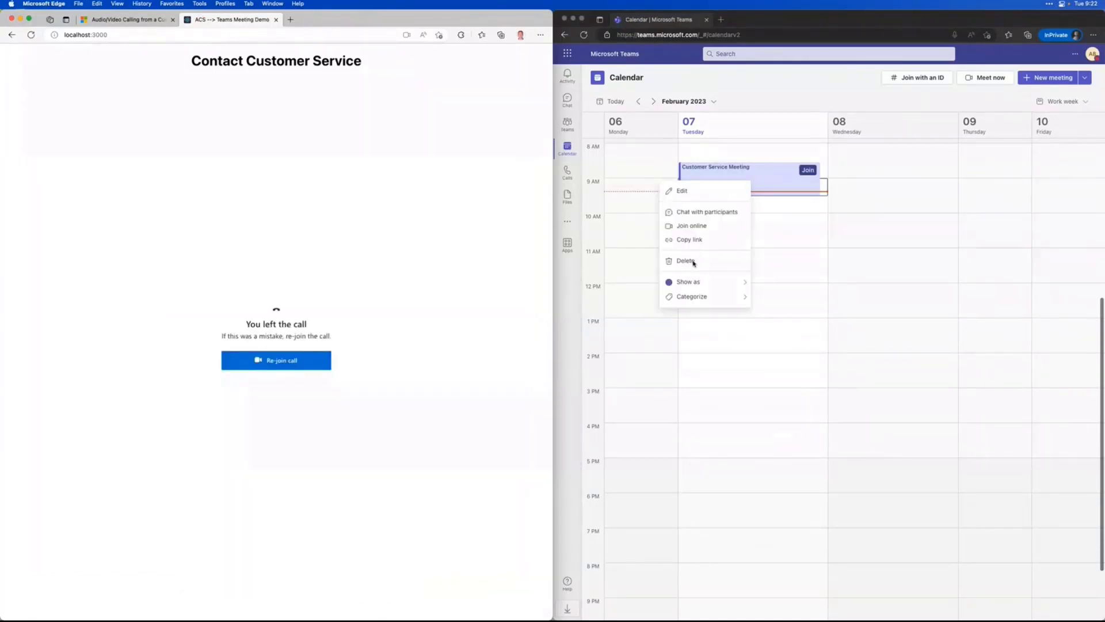
{"action": "left_click", "coordinate": [685, 260]}
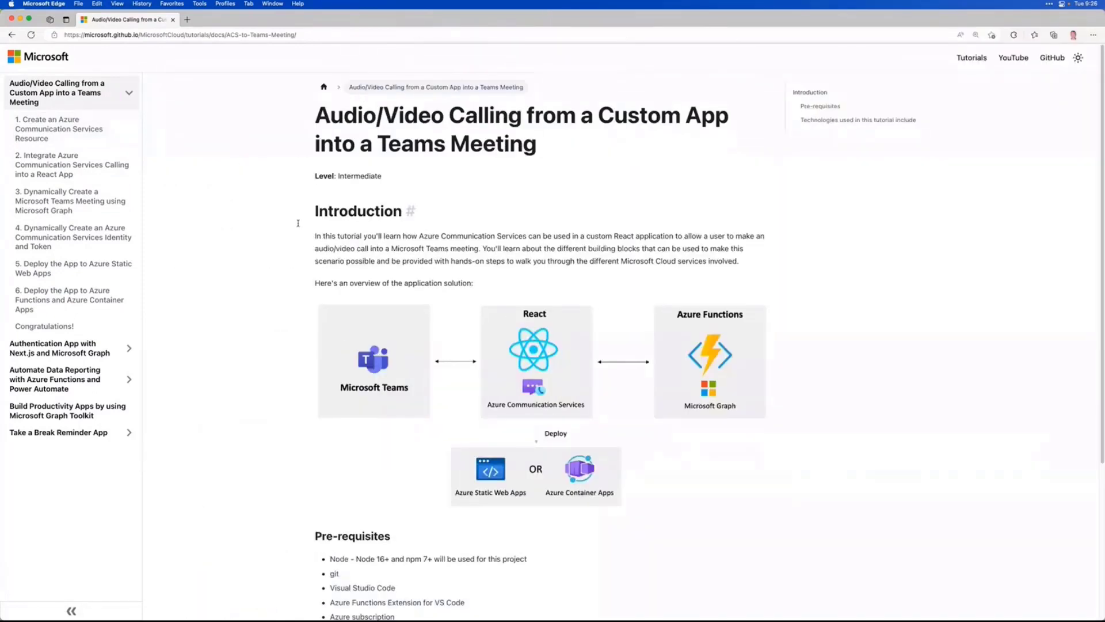
- Open tutorial Exercise 1, then Exercise 2 on React integration, then Exercise 1 again
{"action": "left_click", "coordinate": [975, 35]}
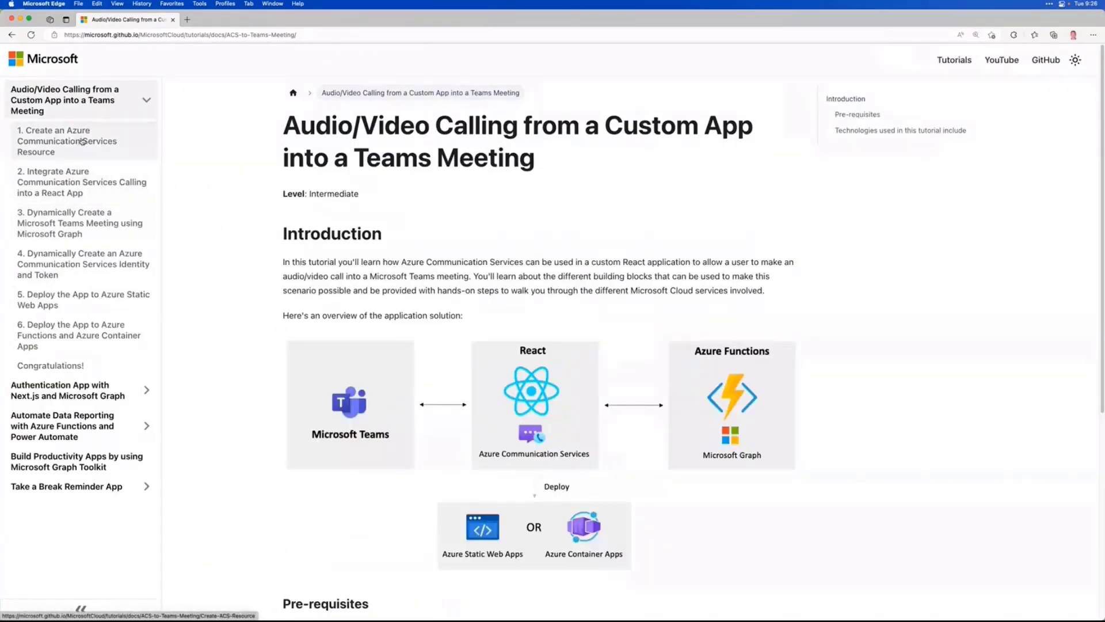
{"action": "left_click", "coordinate": [67, 141]}
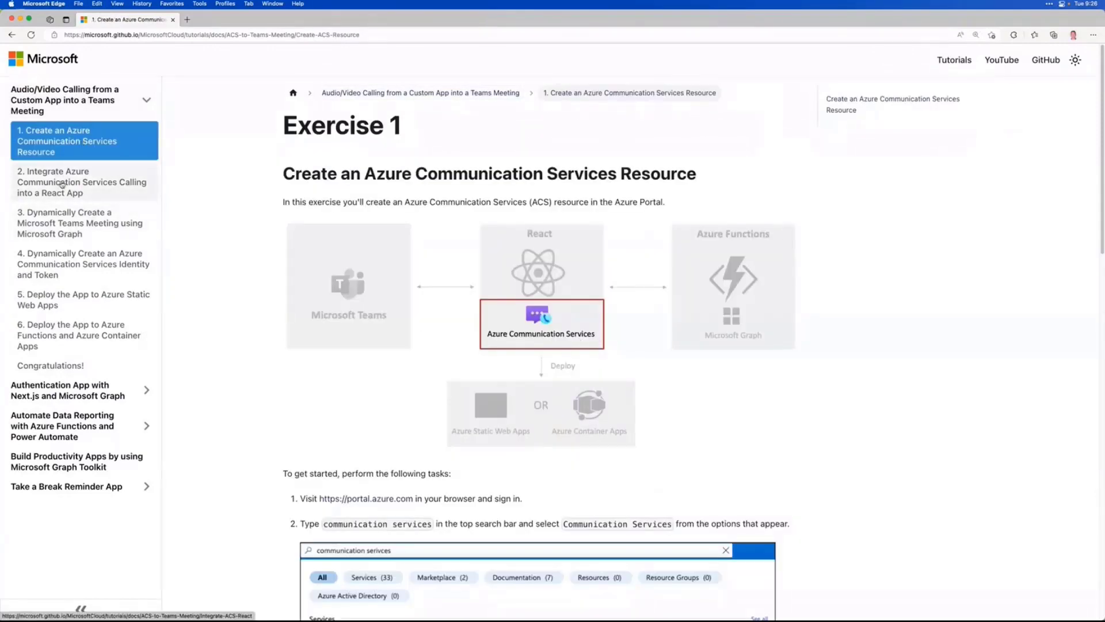
{"action": "left_click", "coordinate": [82, 182]}
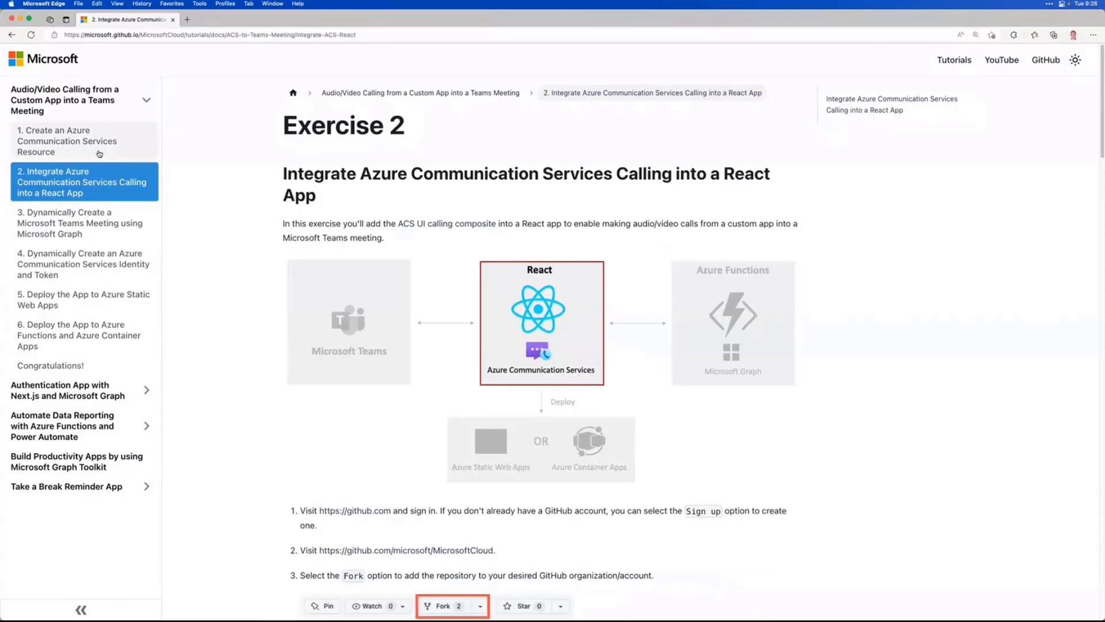
{"action": "left_click", "coordinate": [66, 141]}
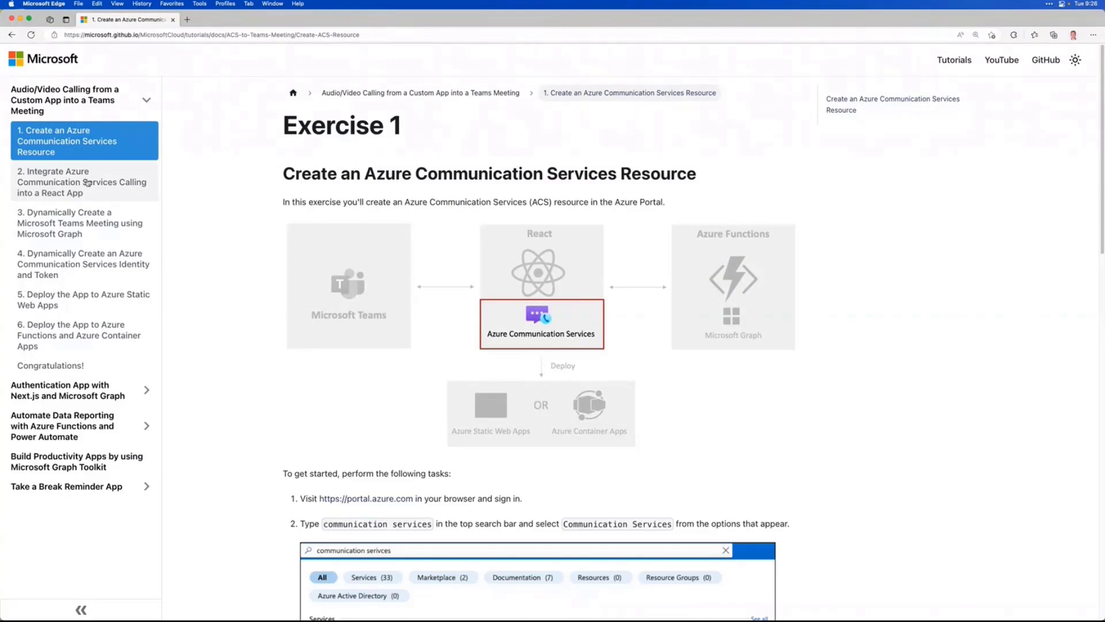
- View Exercises 3 and 6, then return to Exercise 1 and scroll down
{"action": "left_click", "coordinate": [79, 223]}
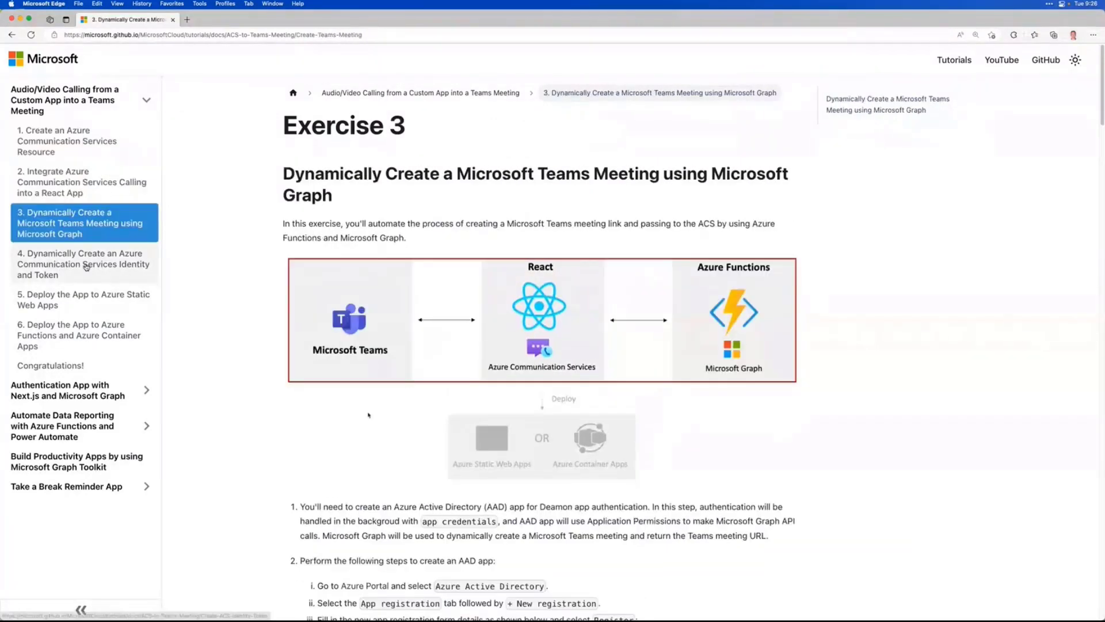
{"action": "left_click", "coordinate": [79, 335]}
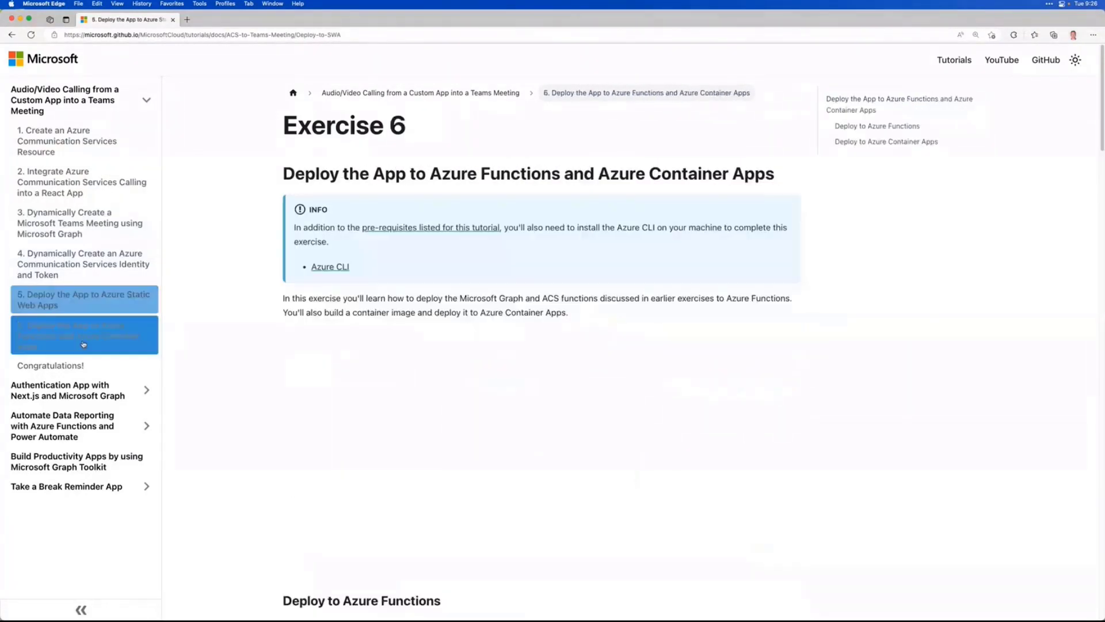
{"action": "left_click", "coordinate": [67, 141]}
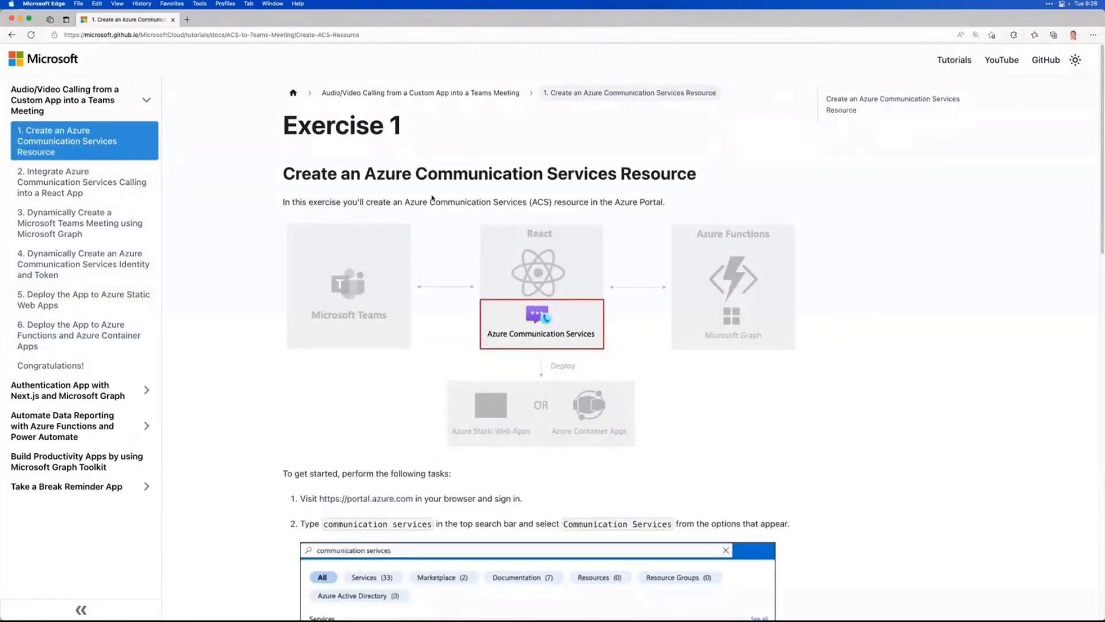
{"action": "scroll", "scroll_direction": "down", "scroll_amount": 3}
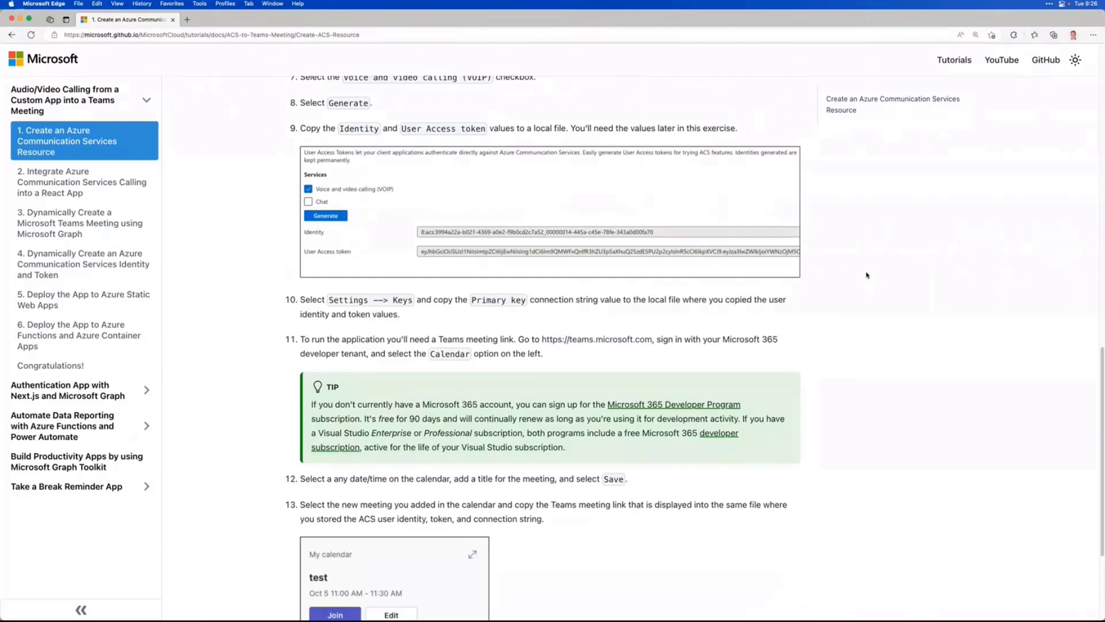